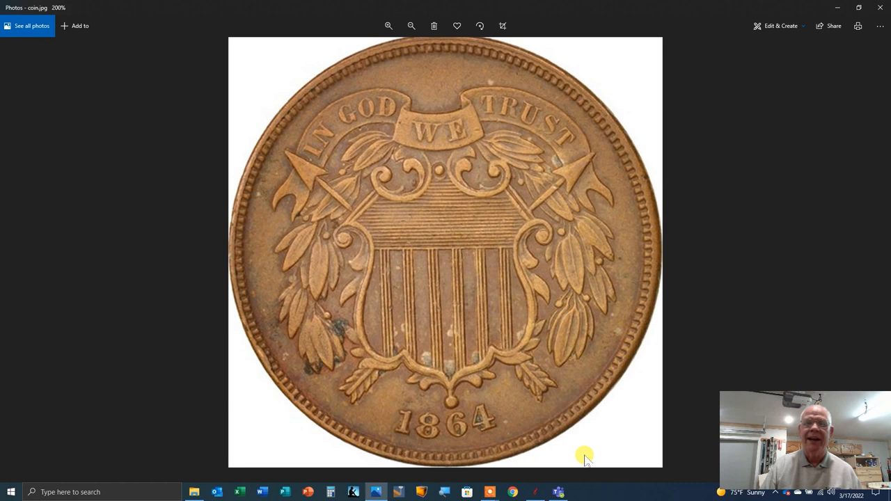
mouse_move(680, 114)
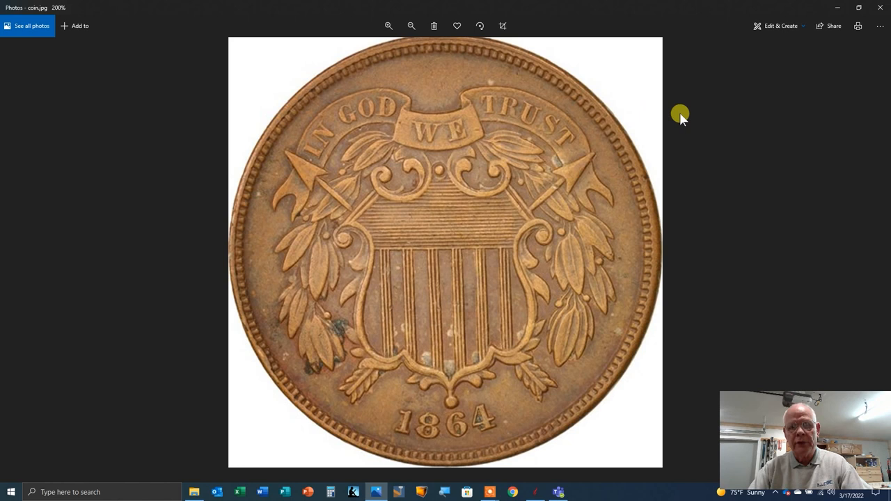
mouse_move(663, 105)
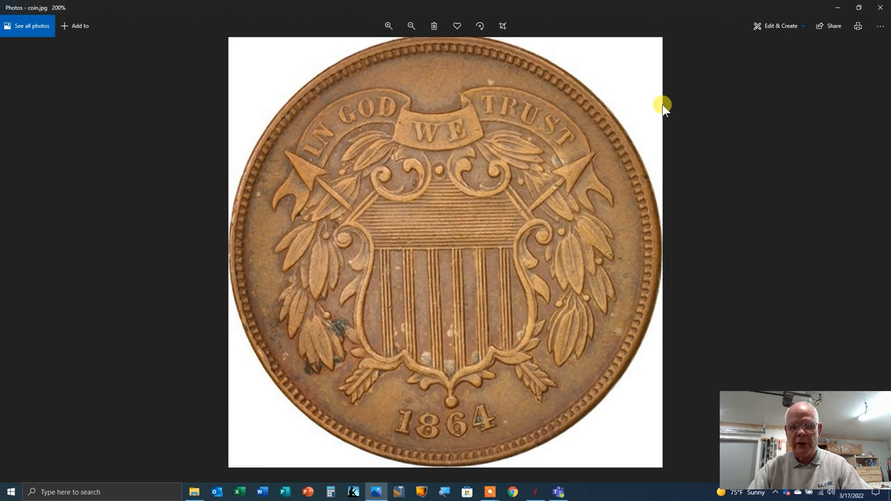
mouse_move(624, 86)
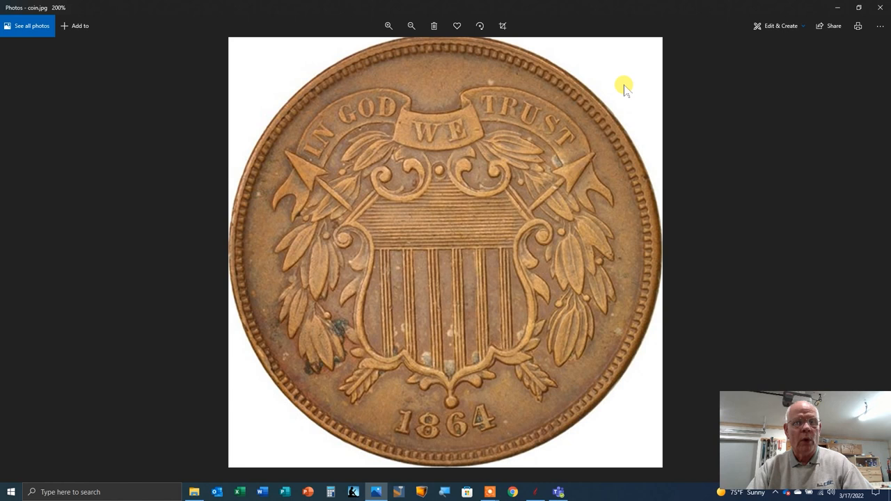
mouse_move(621, 94)
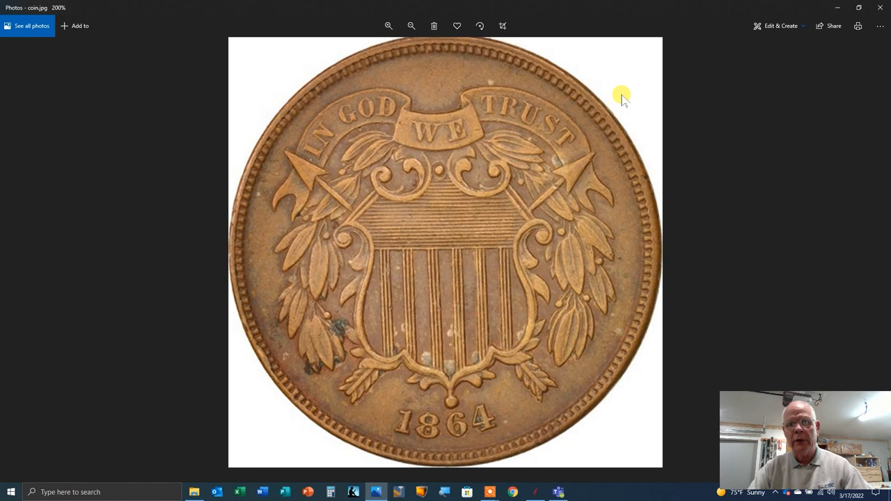
mouse_move(601, 136)
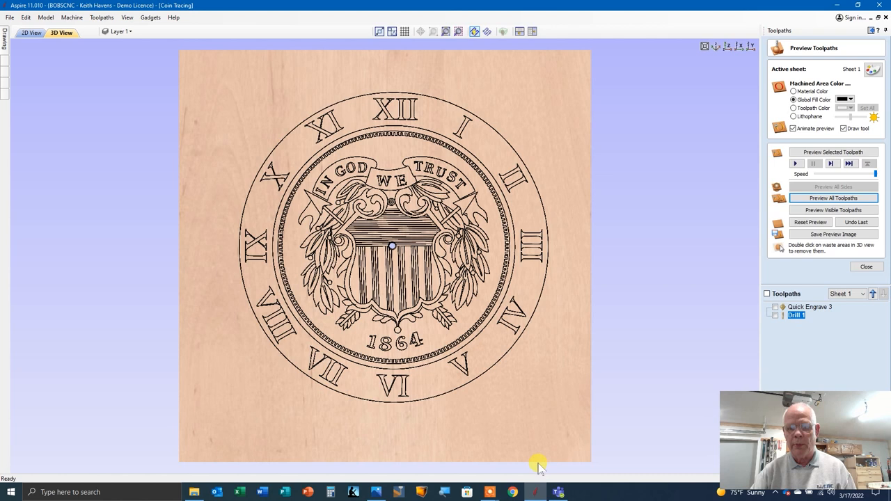
mouse_move(590, 159)
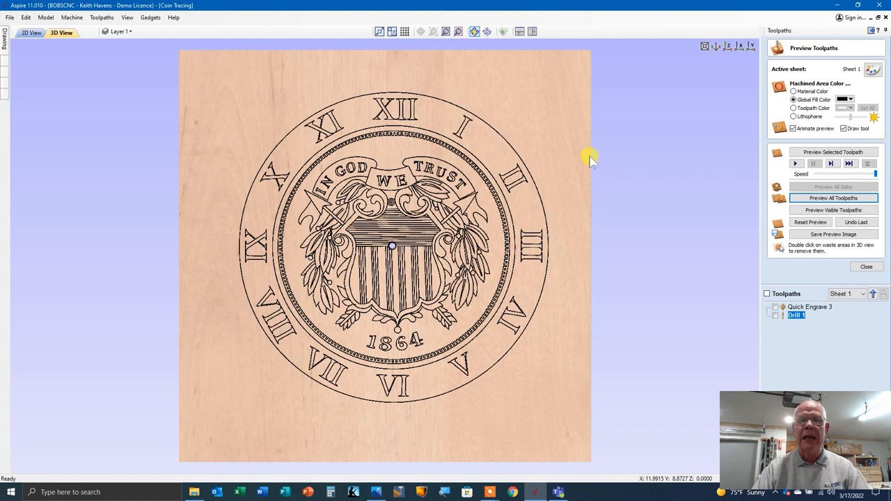
mouse_move(573, 140)
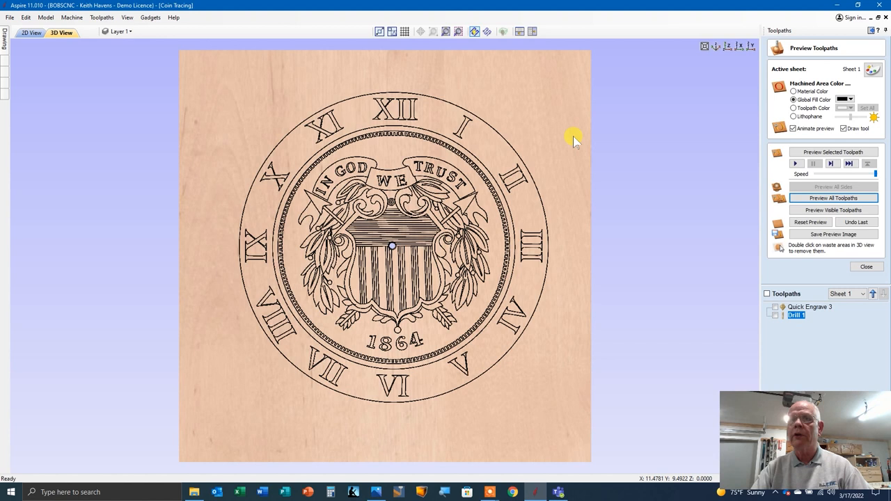
mouse_move(545, 128)
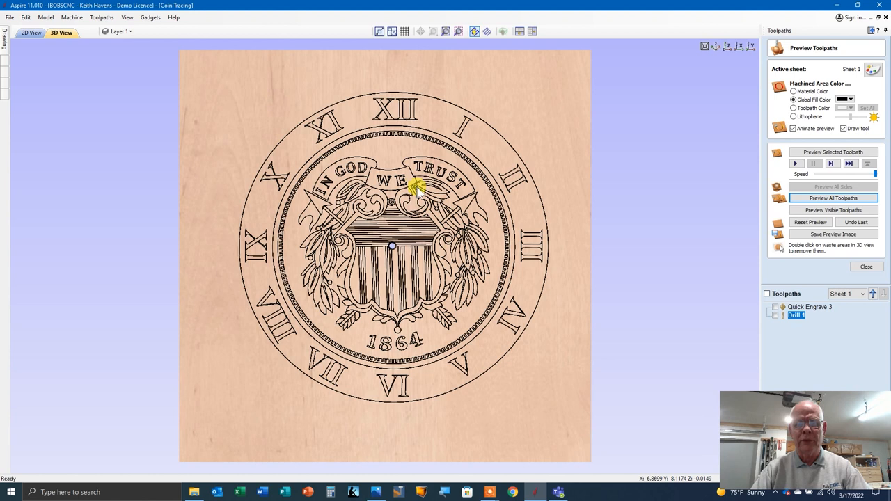
mouse_move(721, 25)
text(.25)
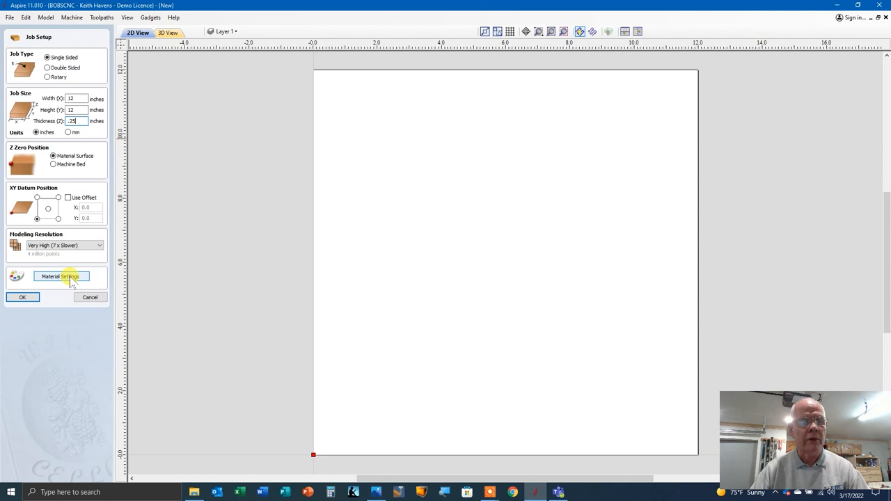
Step: Accept the Job Setup form, leaving an empty 12-by-12-inch job ready for tracing
click(22, 298)
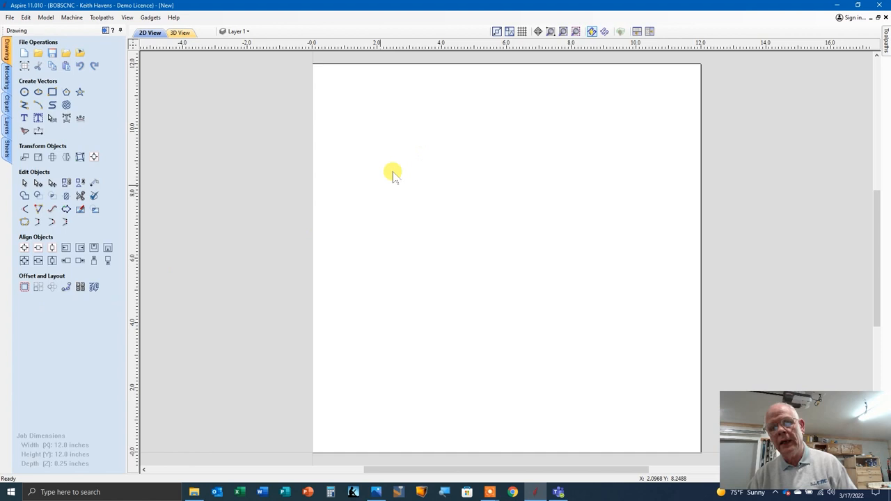
mouse_move(79, 53)
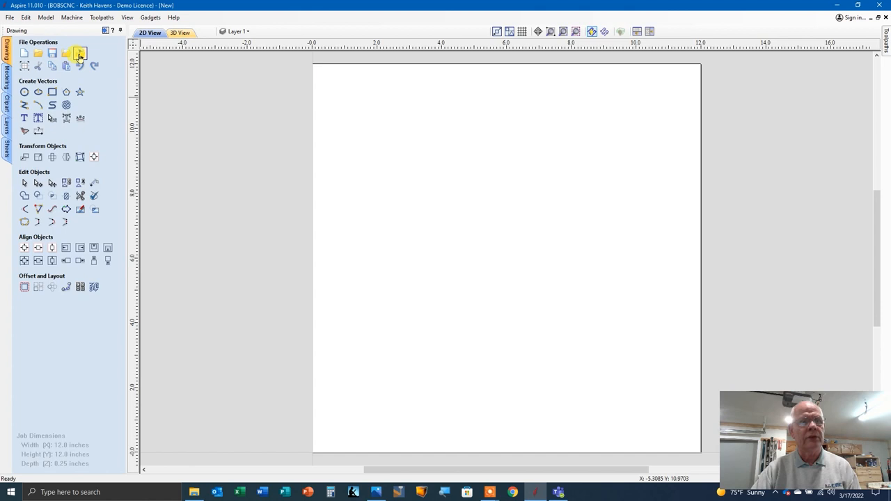
Step: Start importing the 1864 two-cent coin photo as a bitmap via Import Bitmap
click(78, 53)
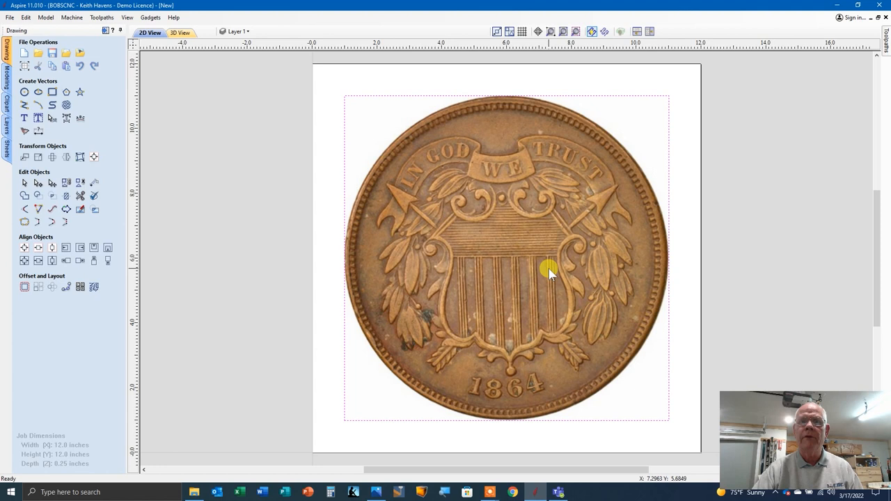
mouse_move(24, 131)
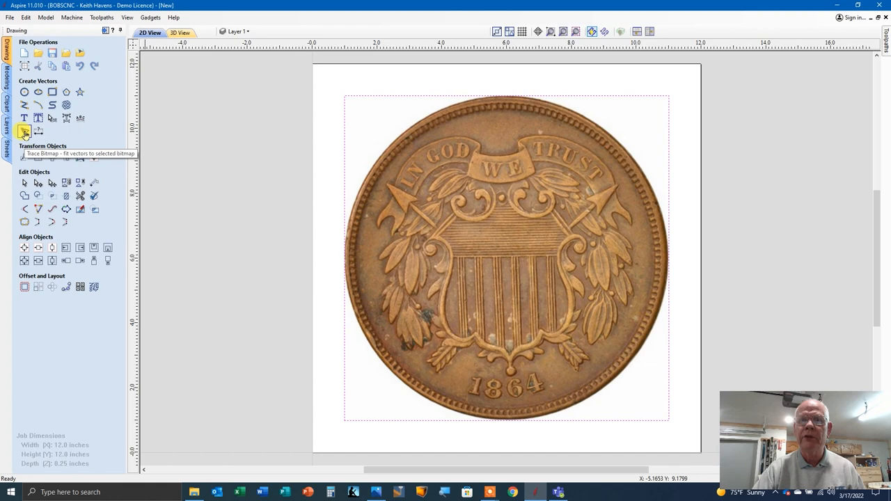
click(23, 130)
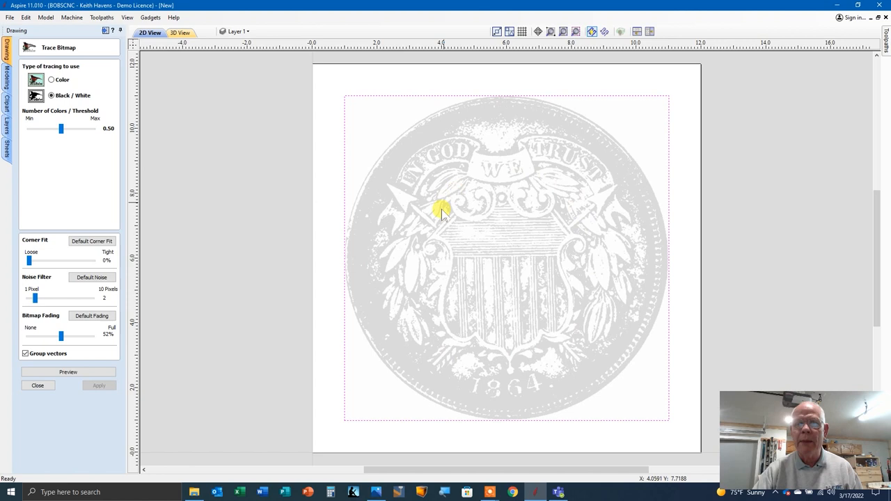
mouse_move(421, 245)
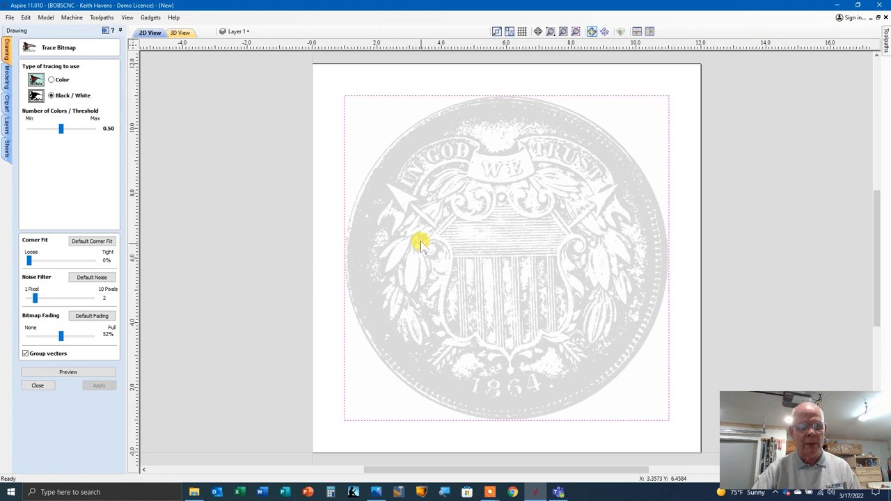
click(38, 384)
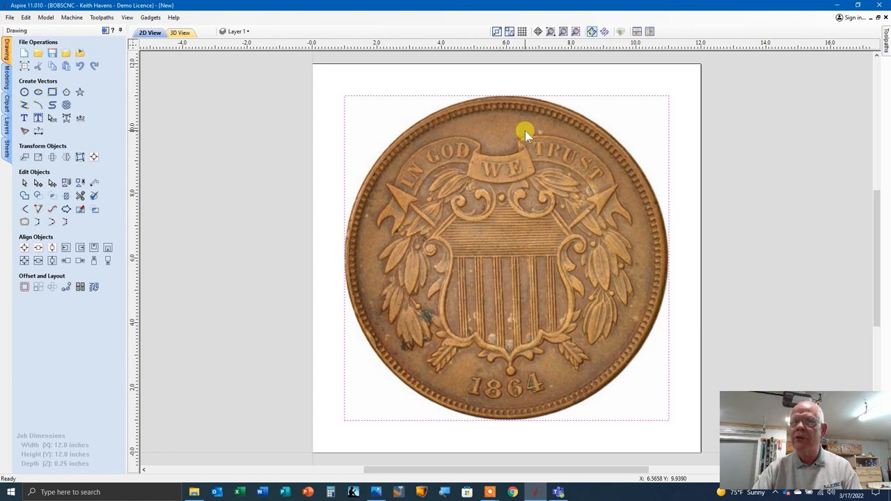
mouse_move(503, 132)
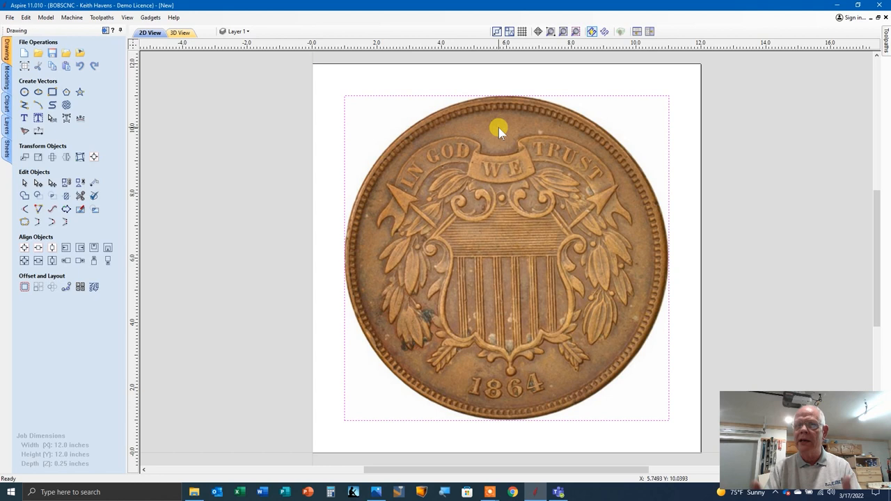
mouse_move(487, 136)
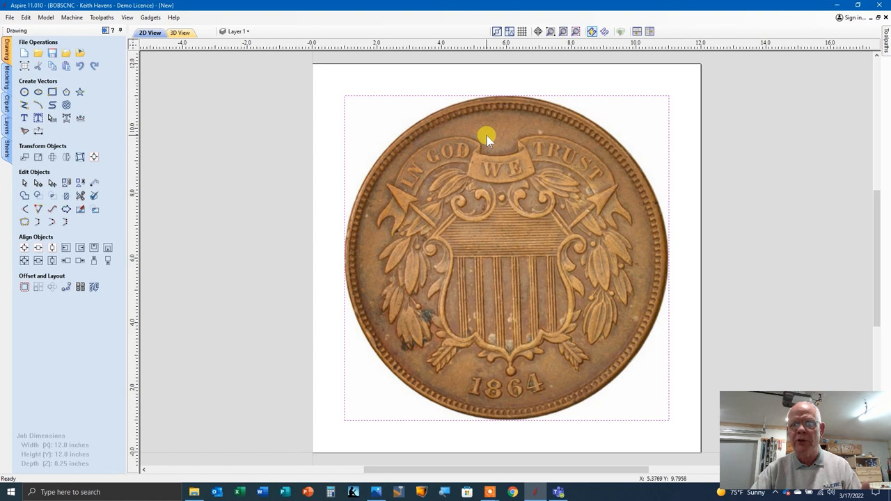
mouse_move(510, 186)
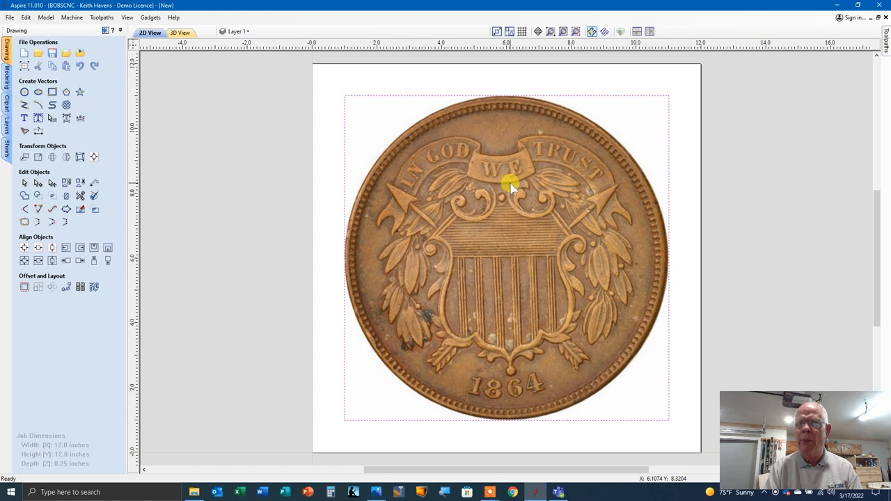
mouse_move(387, 192)
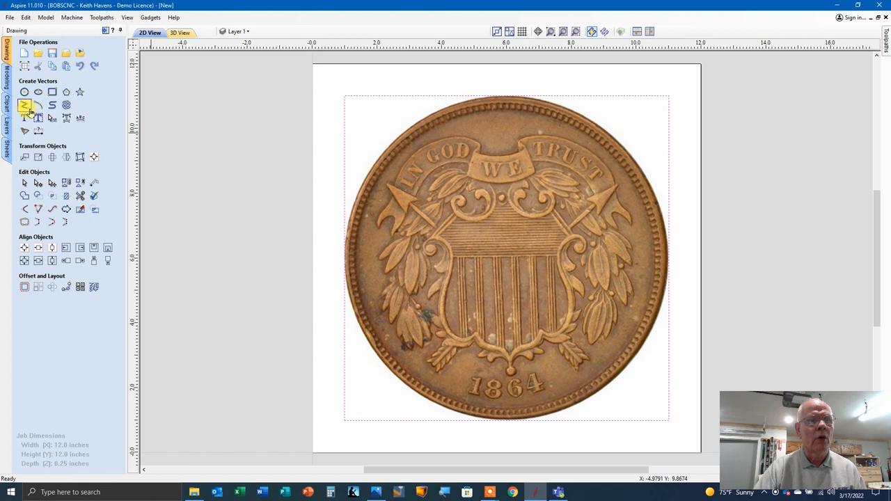
mouse_move(53, 106)
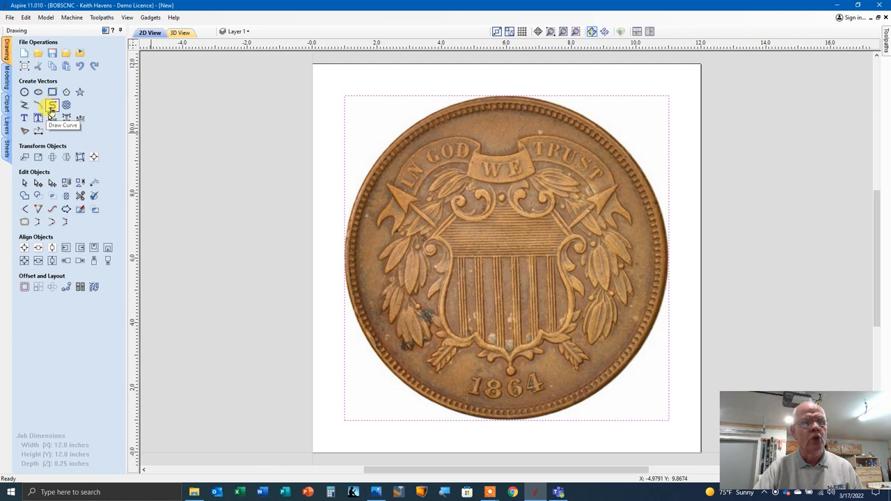
scroll(up, 3)
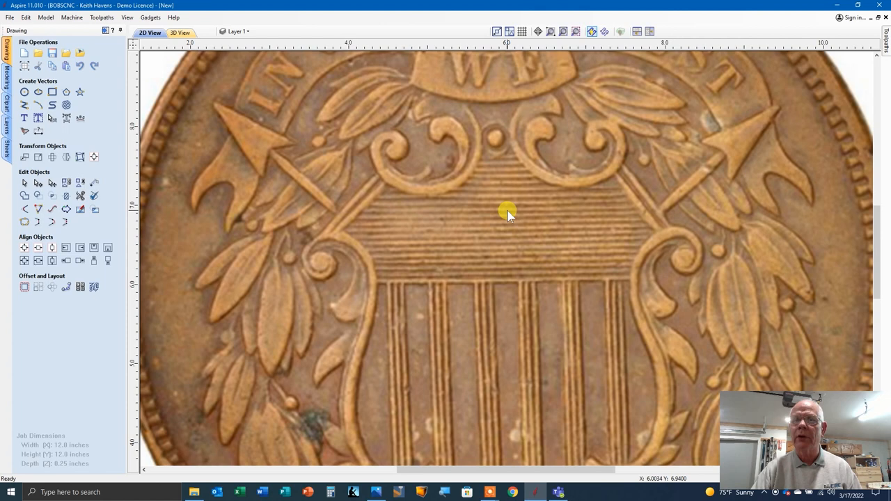
scroll(down, 3)
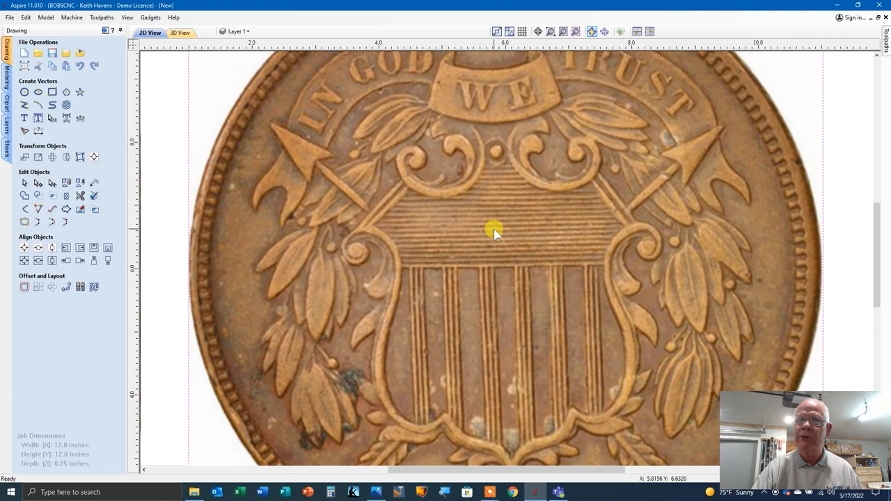
mouse_move(491, 193)
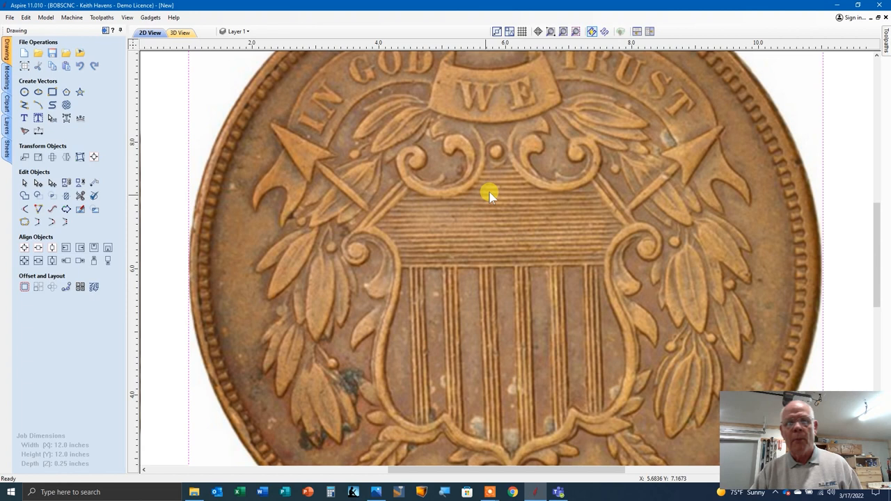
mouse_move(362, 231)
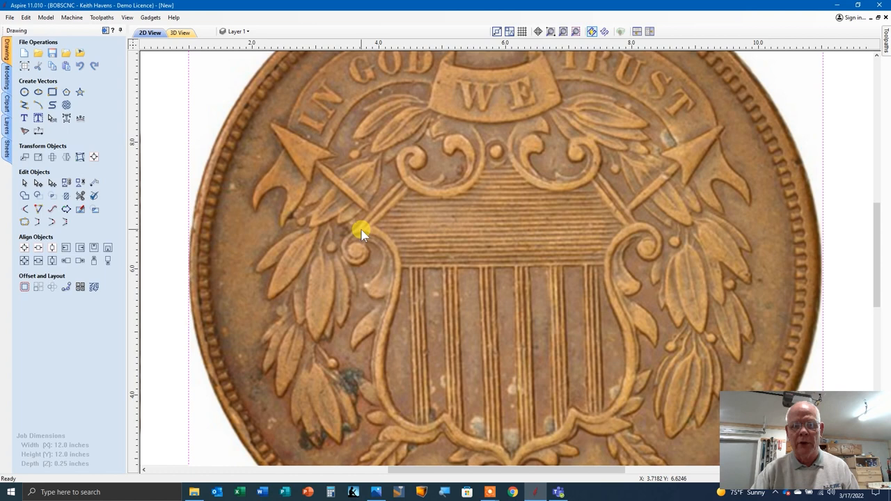
Step: Place a small circle vector over the round bead above the 1864 date
click(23, 92)
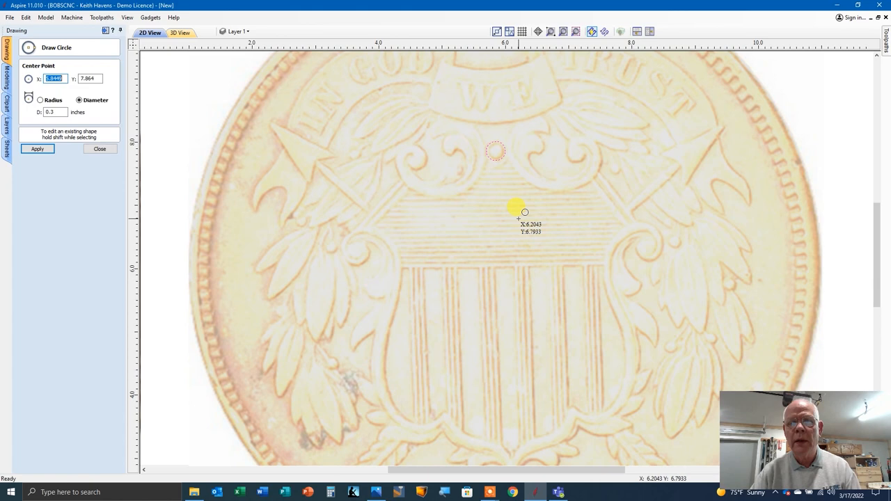
click(100, 148)
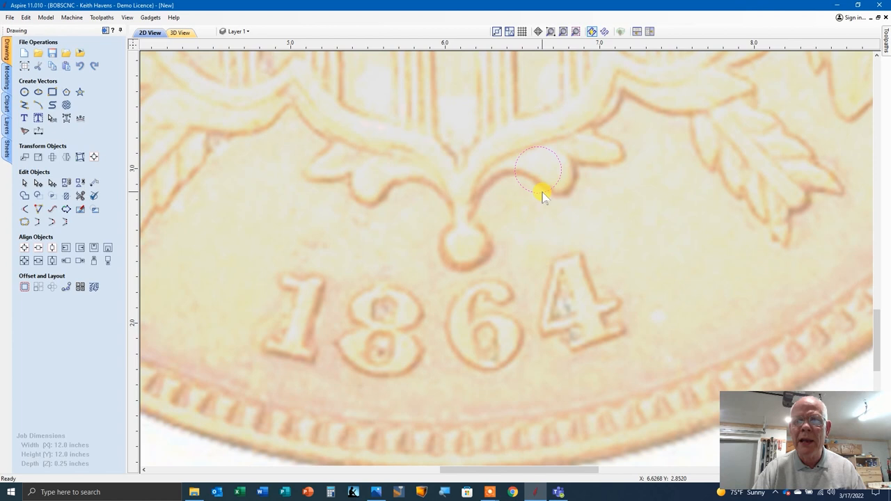
click(538, 170)
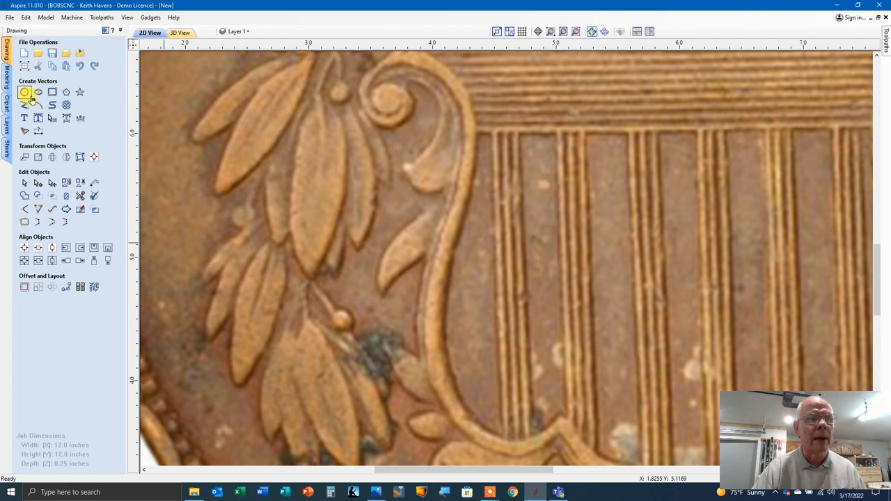
Step: Lay a 3-point arc along one edge of a leaf in the lower-right sprig
click(25, 92)
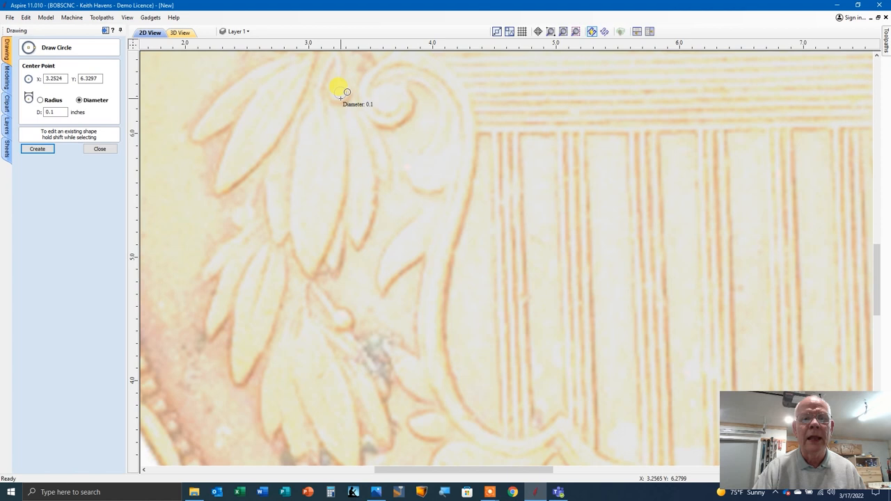
click(100, 148)
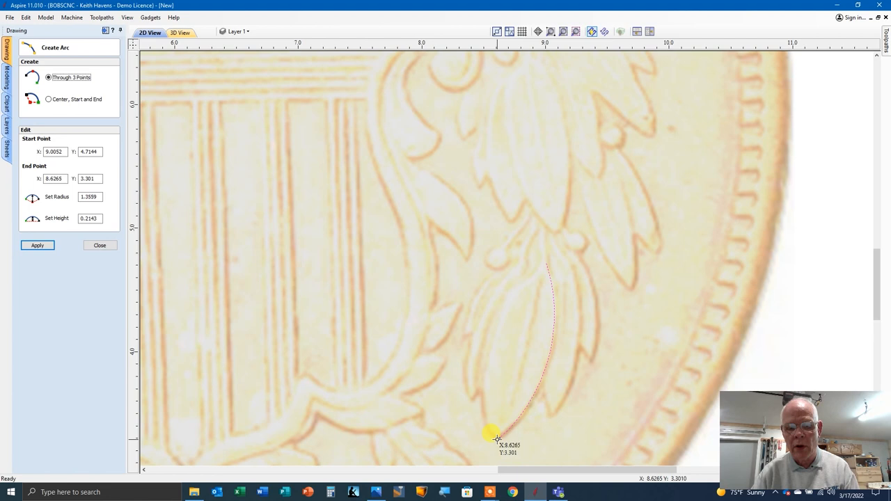
click(485, 326)
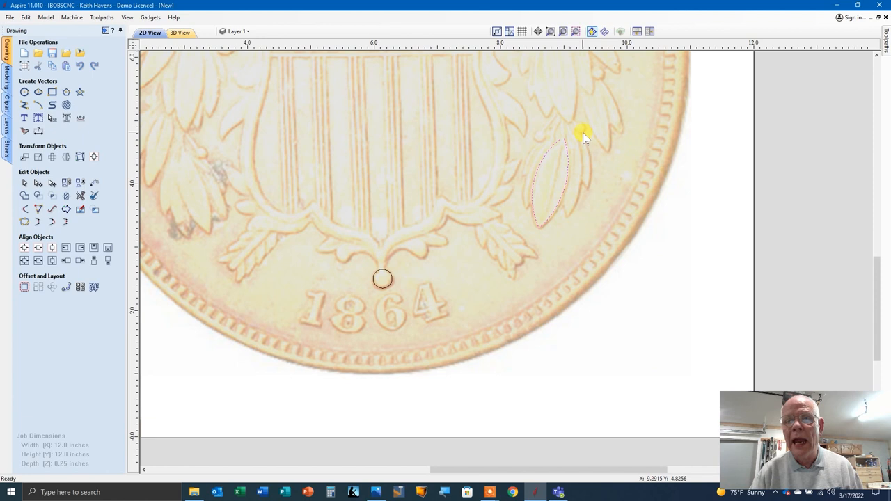
mouse_move(541, 138)
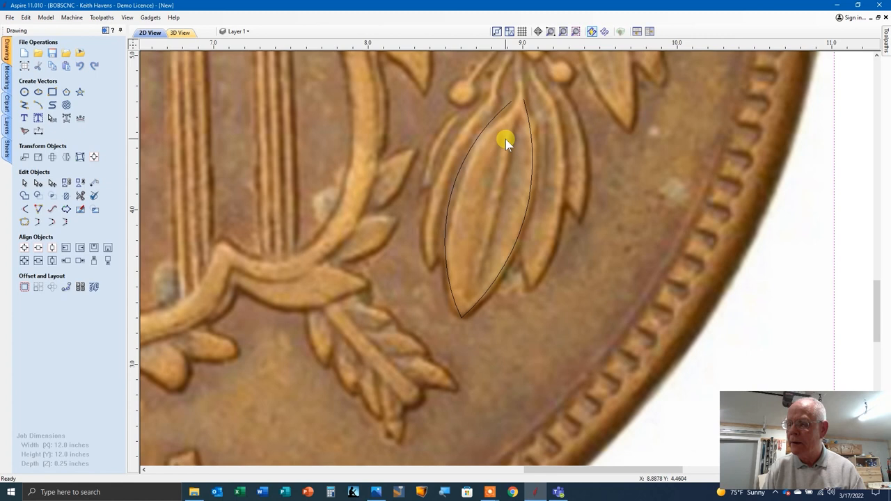
mouse_move(494, 132)
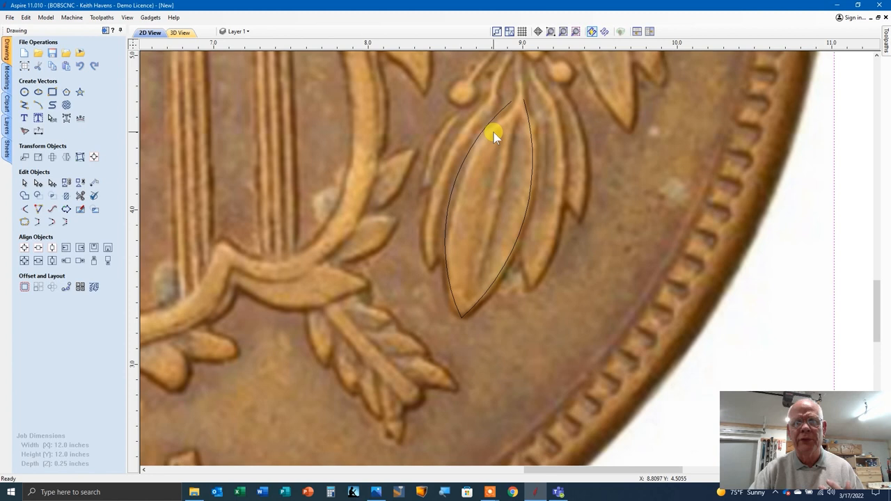
mouse_move(500, 180)
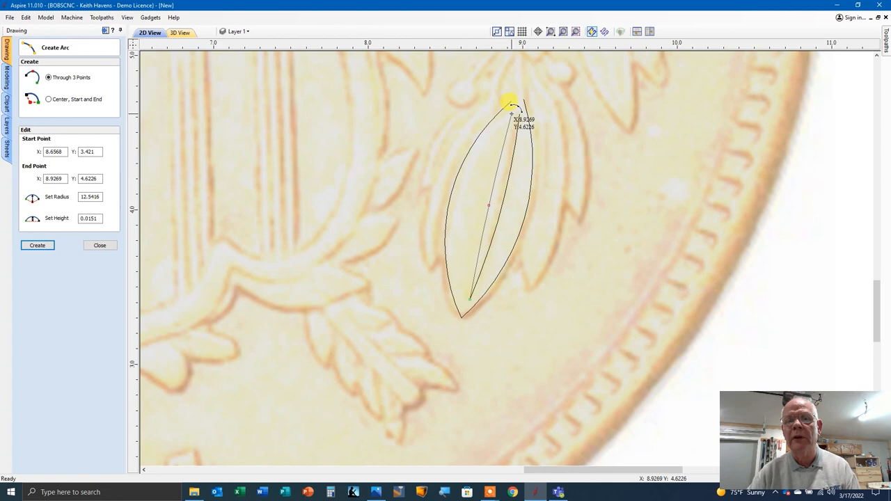
Step: Move the vein arc's lower end onto the leaf outline's bottom point and create it
click(100, 245)
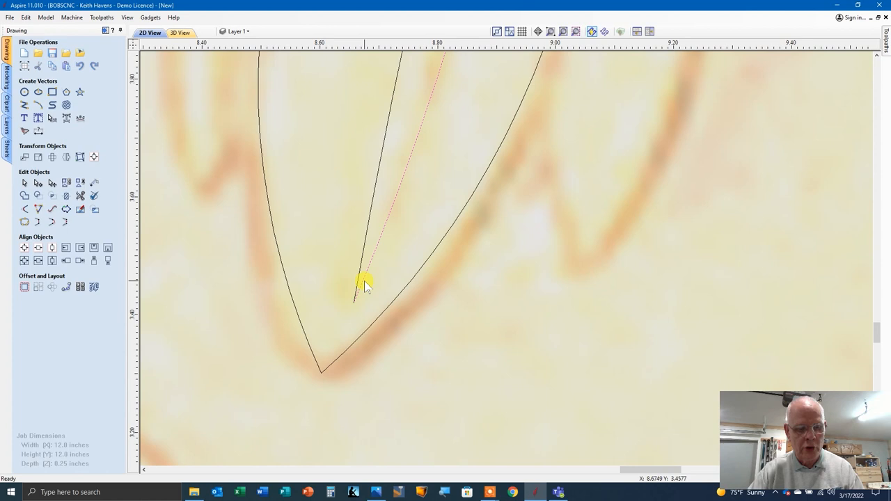
mouse_move(65, 223)
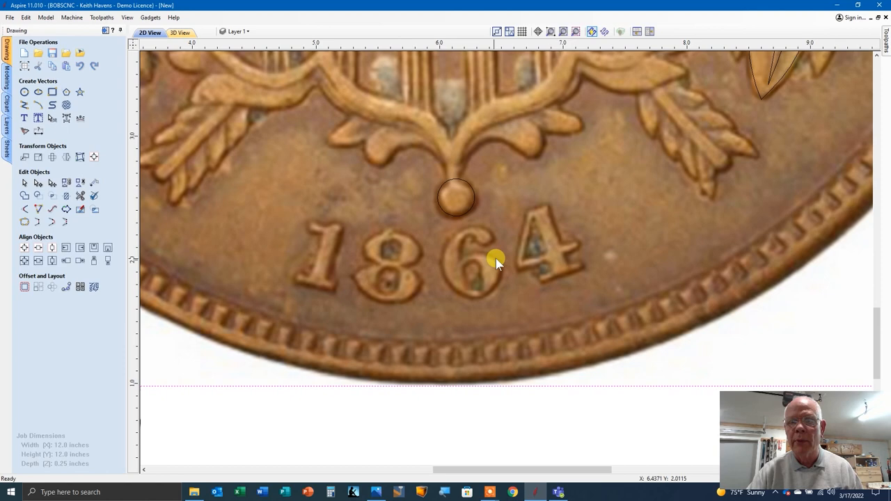
Step: Zoom onto the 64 of the date and switch to the Draw Polyline tool
scroll(up, 3)
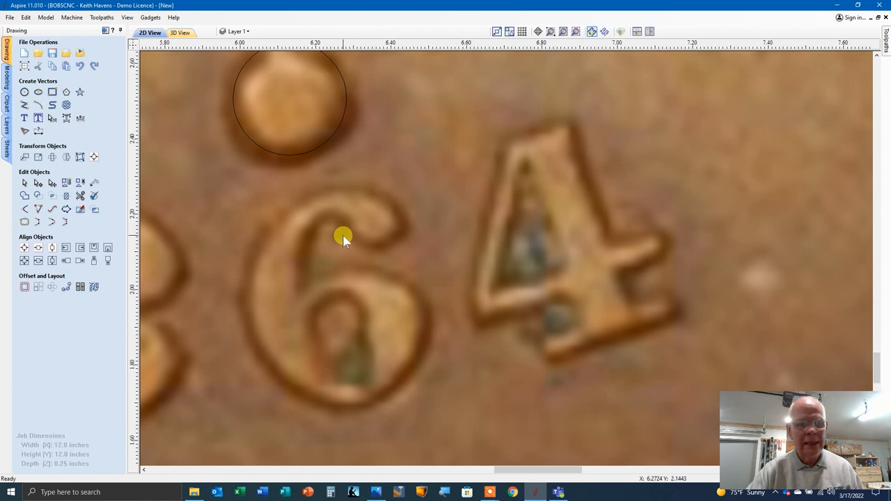
click(24, 106)
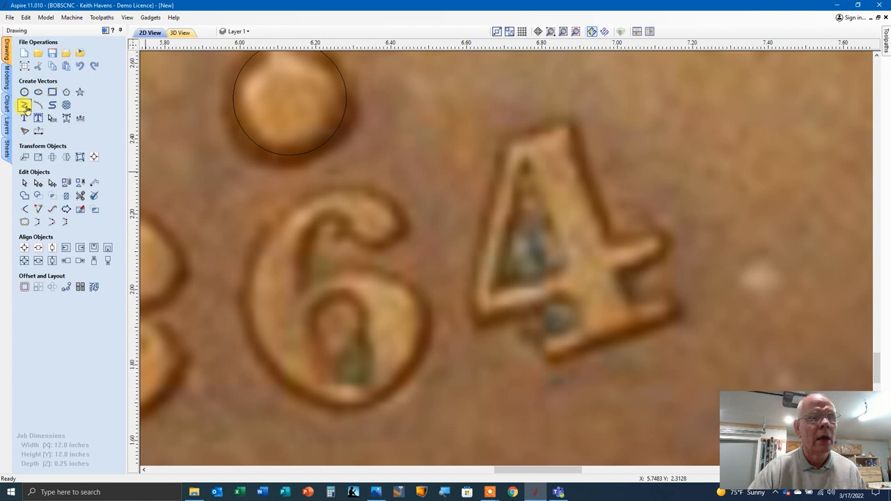
click(25, 105)
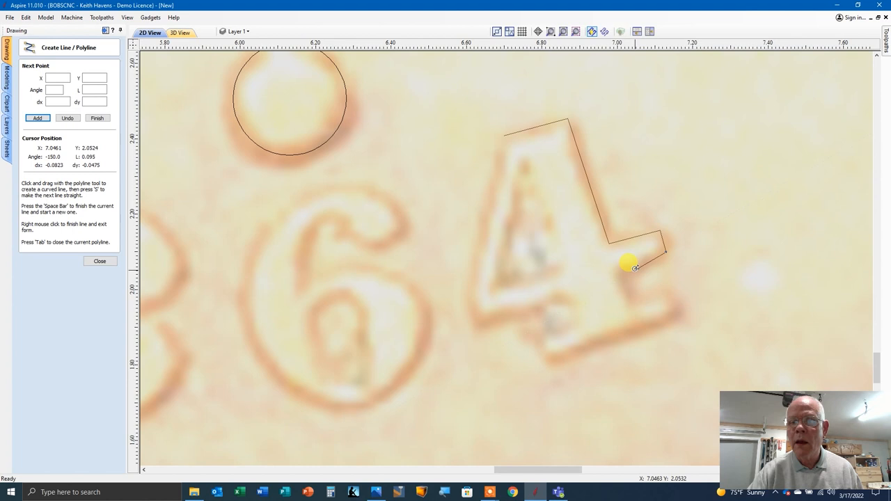
mouse_move(616, 265)
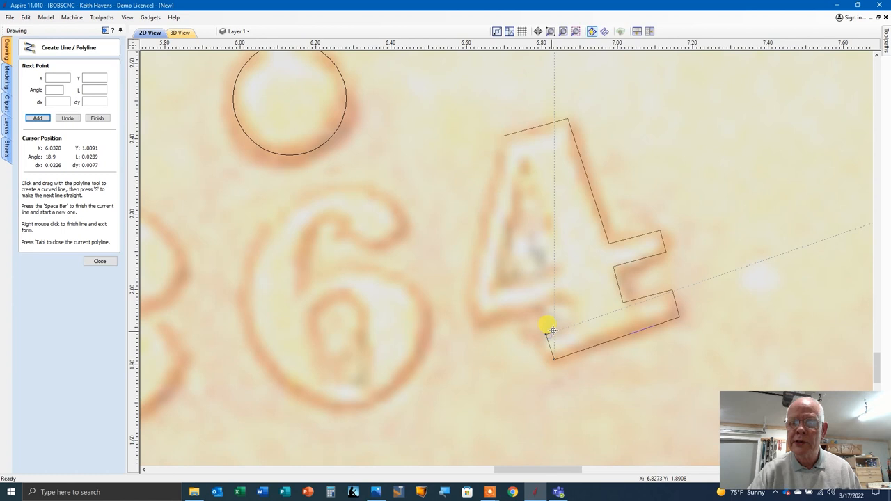
mouse_move(486, 315)
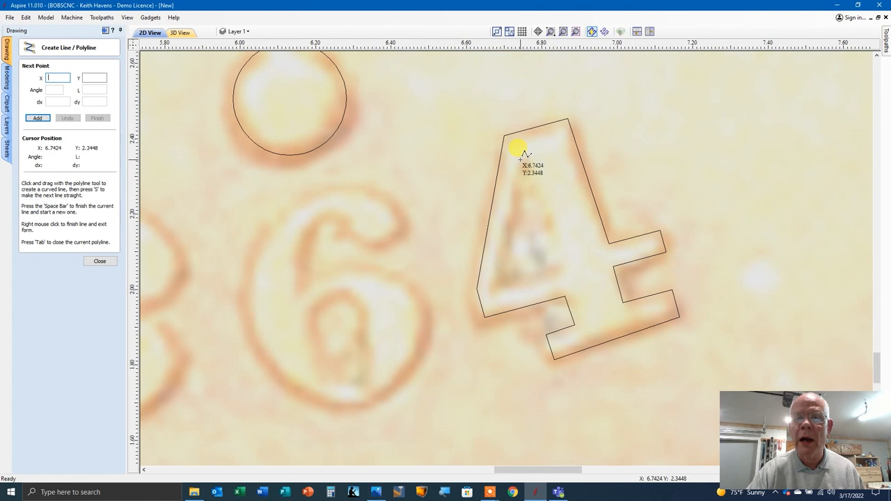
Step: Finish the closed polyline outline of the 4 in 1864, corner by corner
click(518, 148)
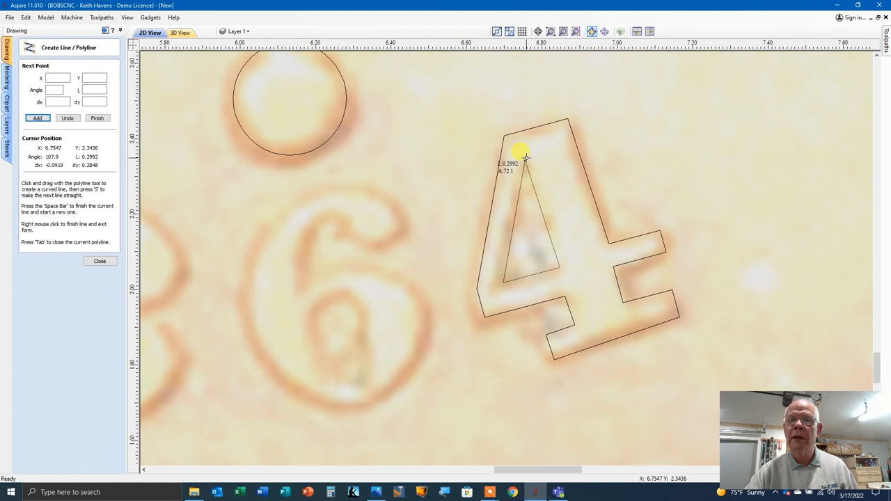
click(100, 262)
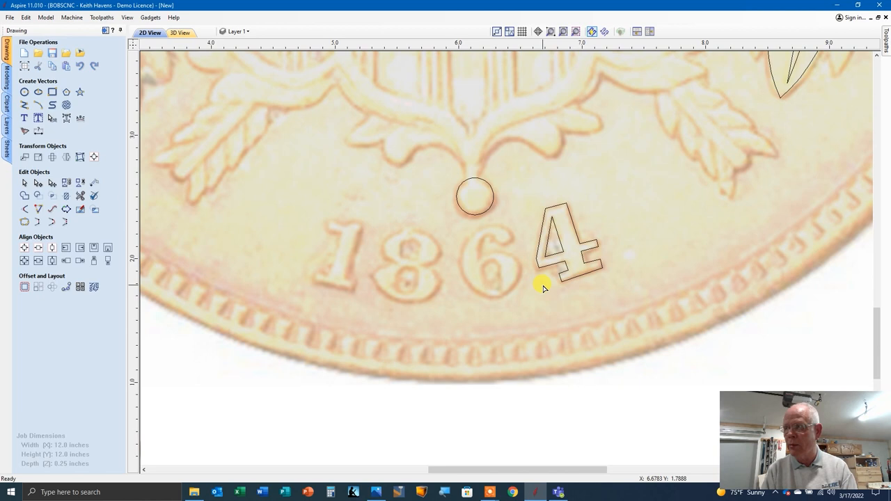
mouse_move(529, 216)
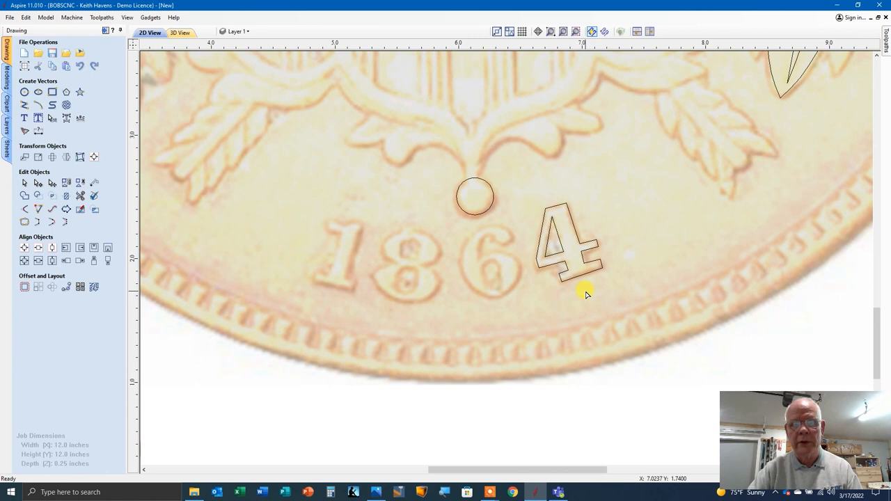
scroll(down, 3)
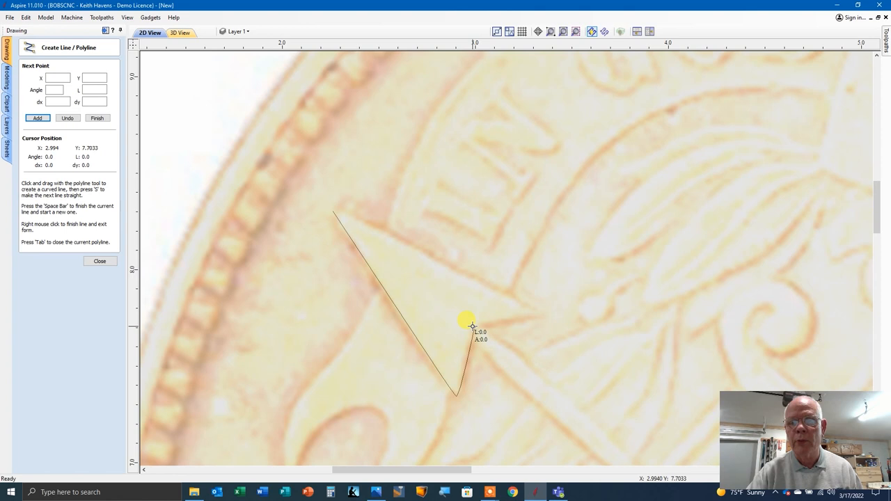
mouse_move(301, 214)
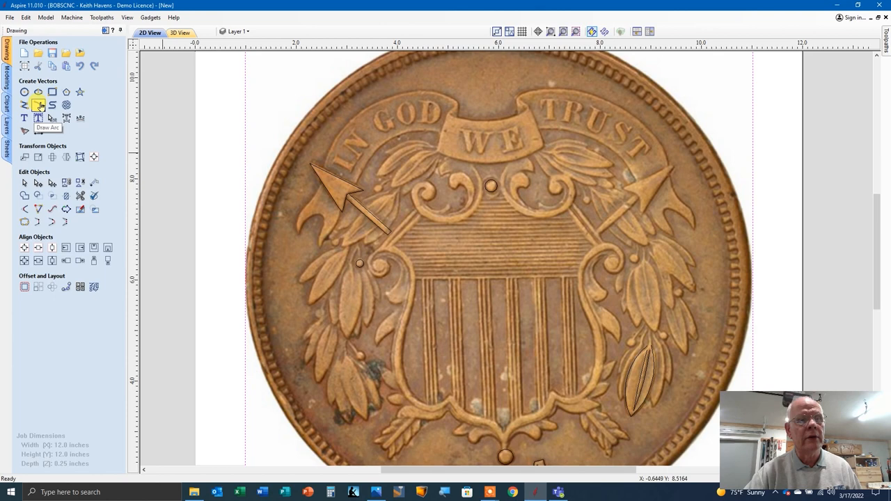
Step: Draw a 3-point arc along the top edge of the IN GOD WE TRUST ribbon
click(39, 105)
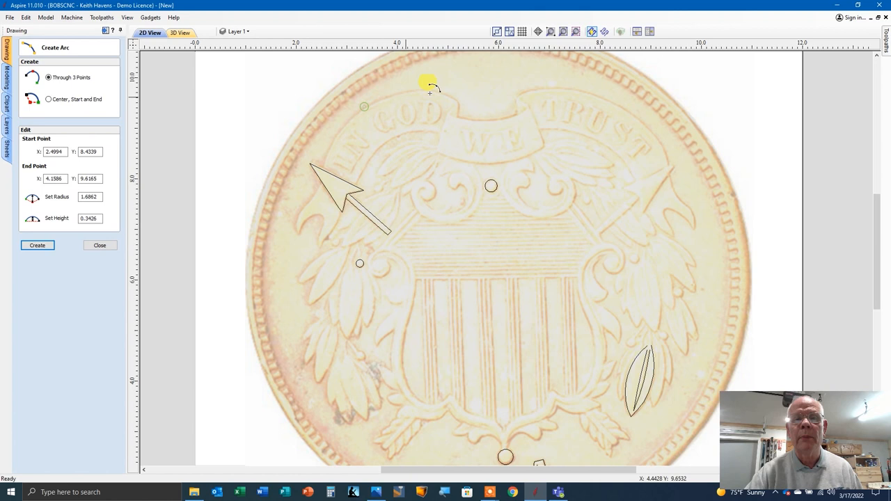
click(359, 174)
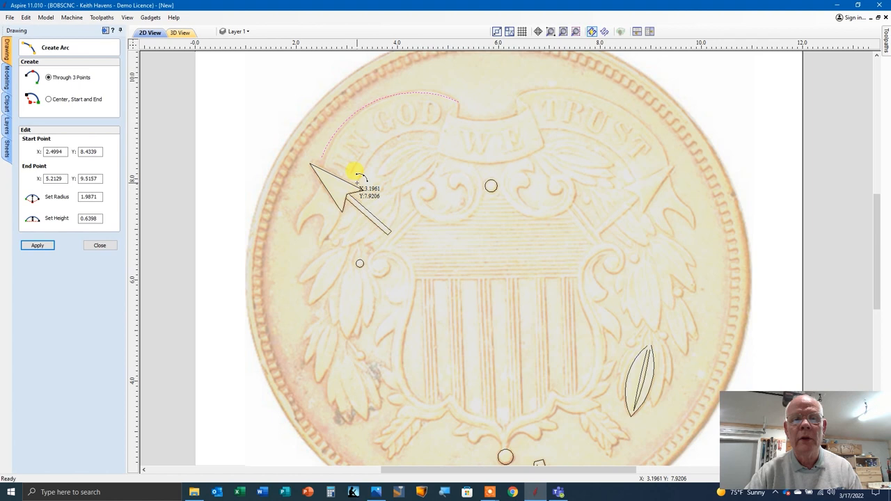
click(438, 134)
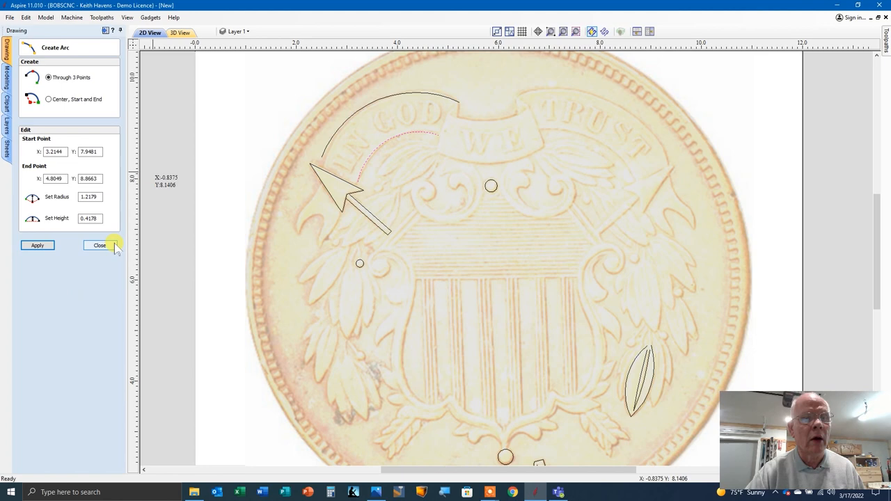
click(100, 245)
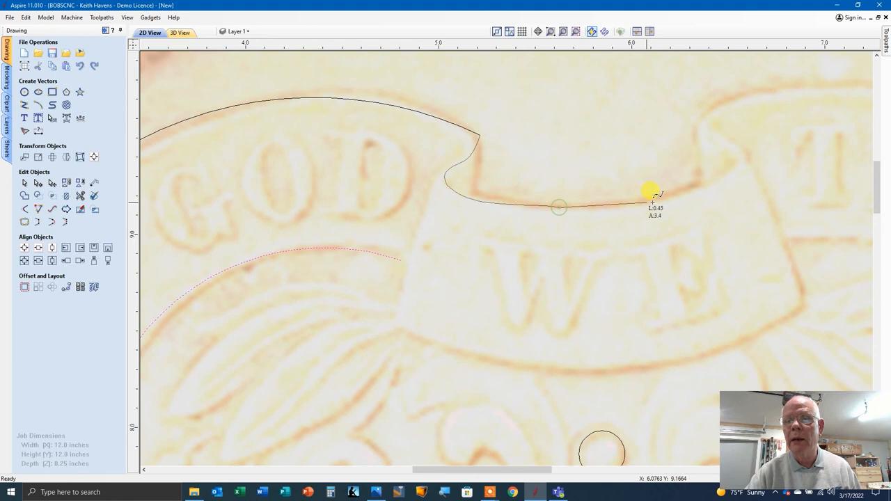
Step: Drag a curved polyline segment around the scroll curl above WE
drag(649, 192, 741, 153)
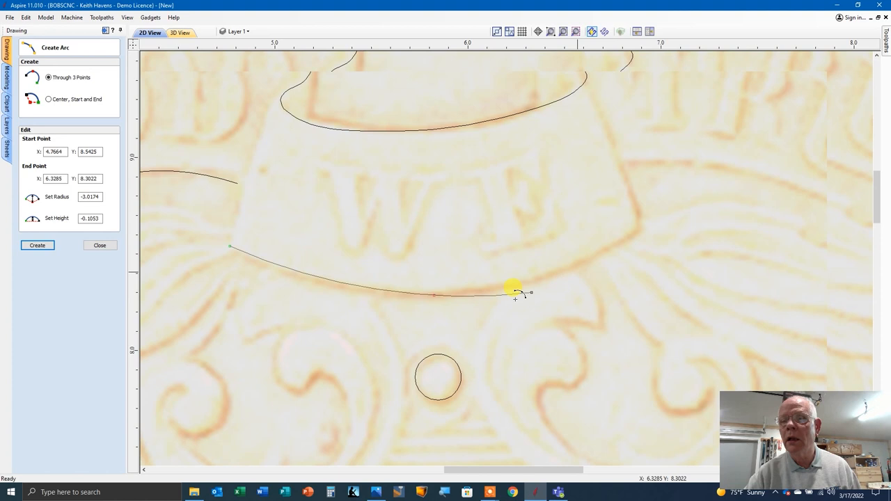
Step: Arc the curve under WE and join the panel sides with straight polyline segments
click(101, 245)
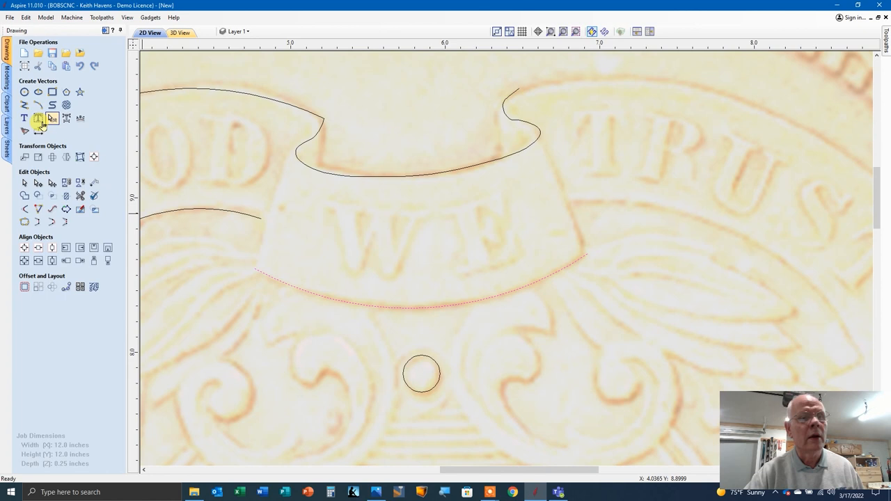
click(24, 105)
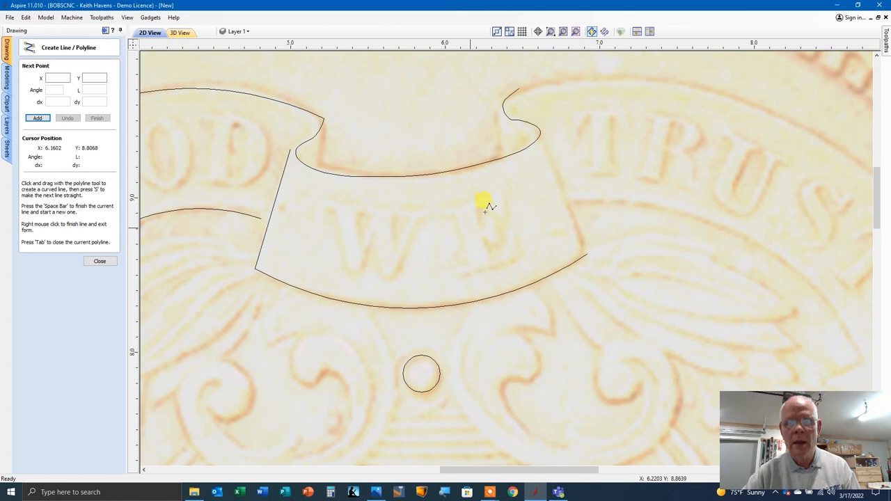
mouse_move(584, 250)
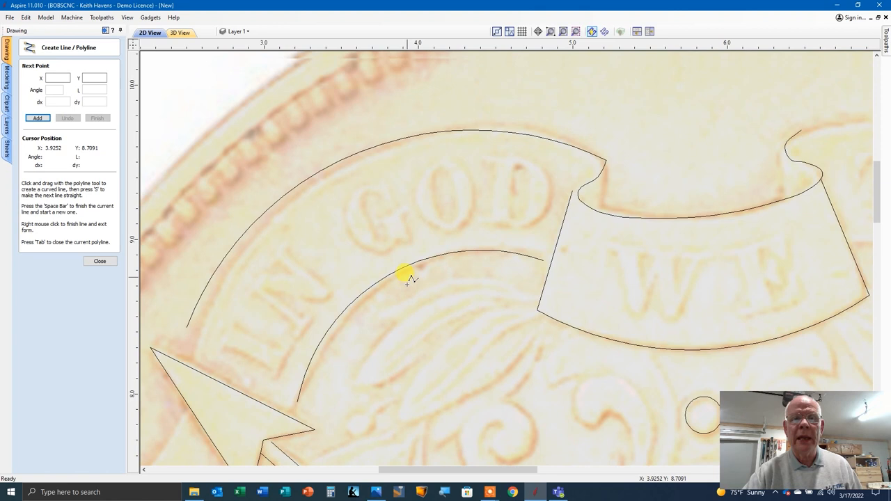
scroll(down, 3)
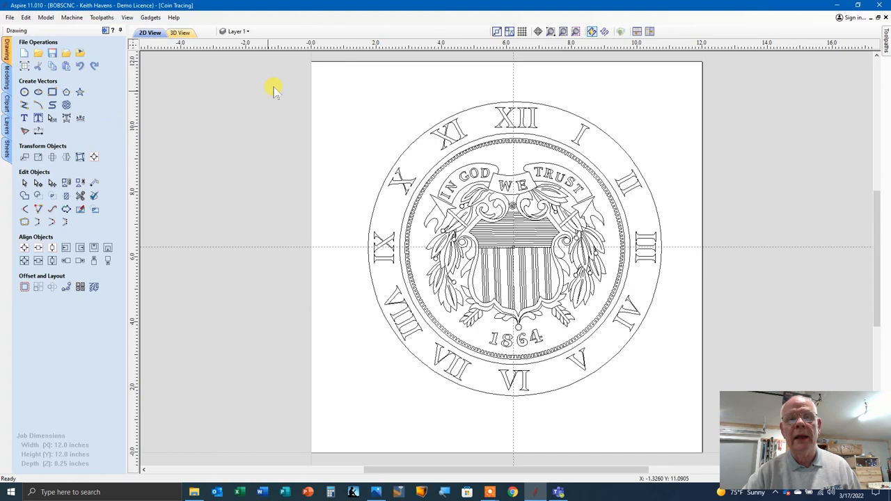
Step: Zoom in on the lower numerals and 1864 date, then bring up Copy Along Vectors from Offset and Layout
scroll(up, 3)
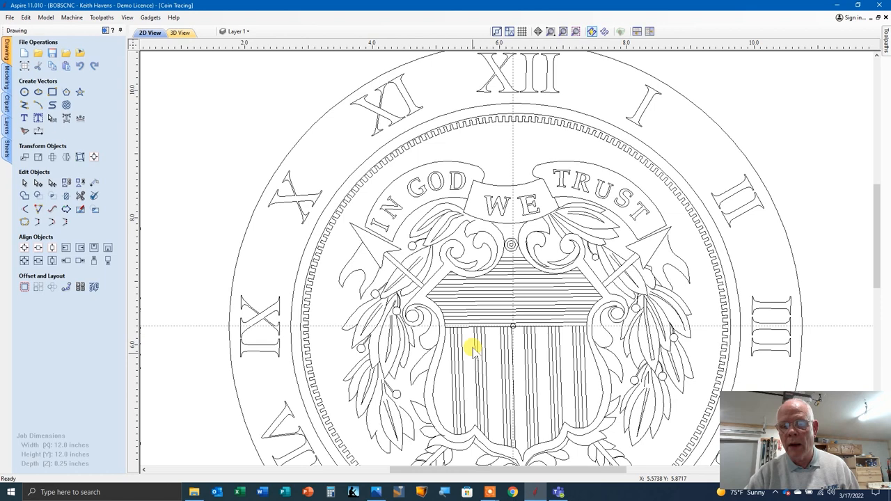
mouse_move(445, 279)
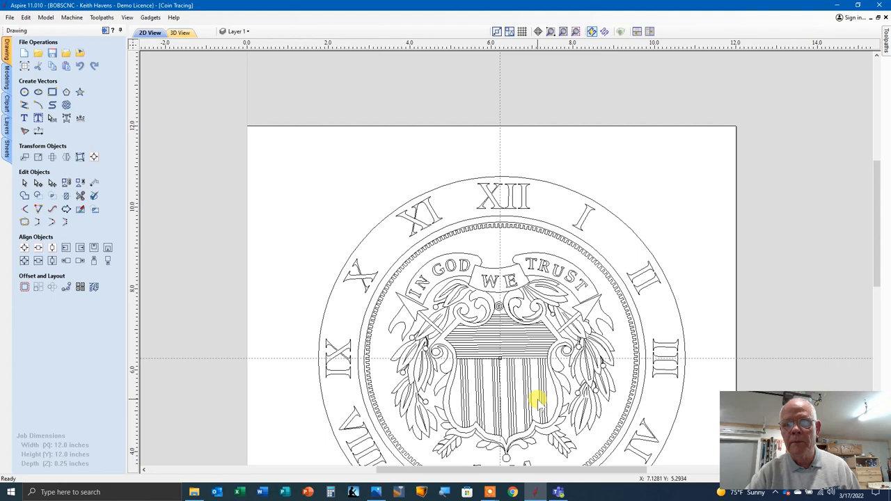
scroll(up, 3)
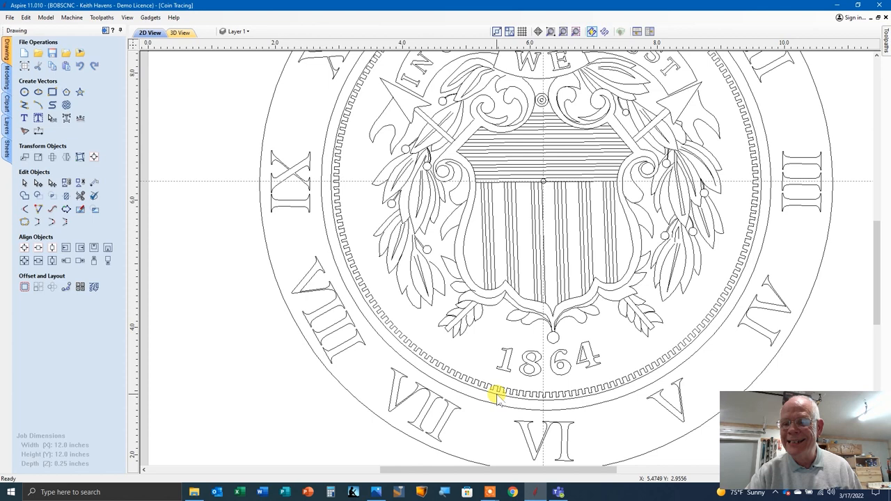
mouse_move(543, 396)
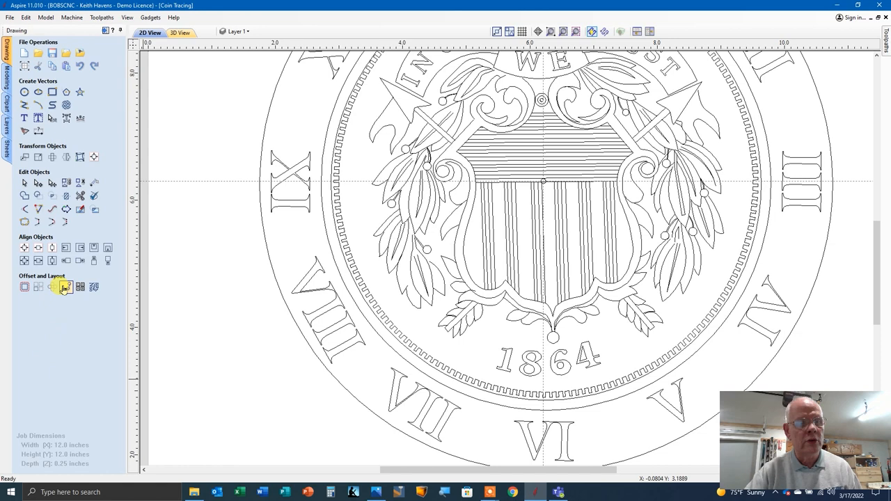
click(64, 287)
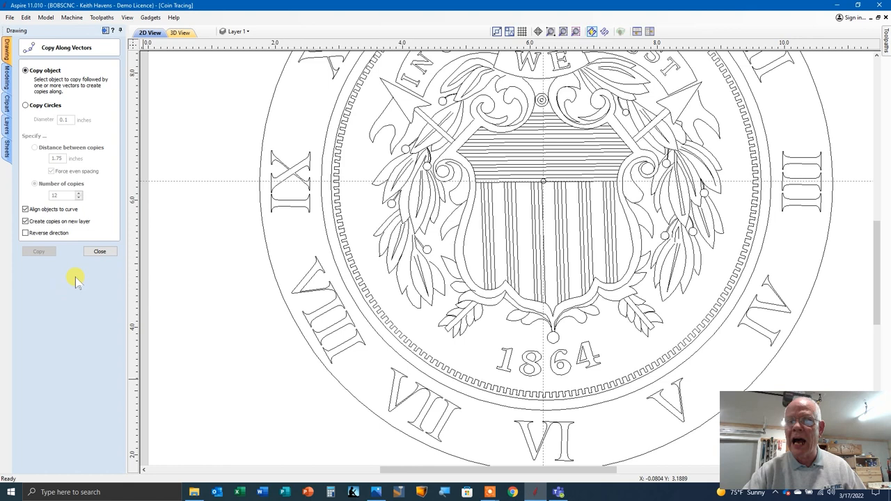